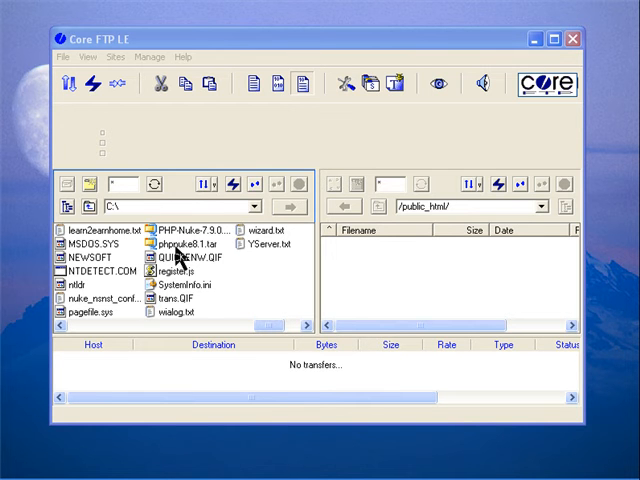
mouse_move(192, 268)
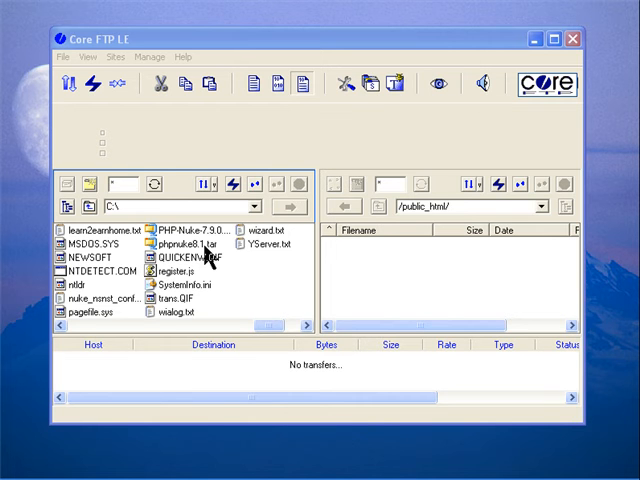
mouse_move(142, 128)
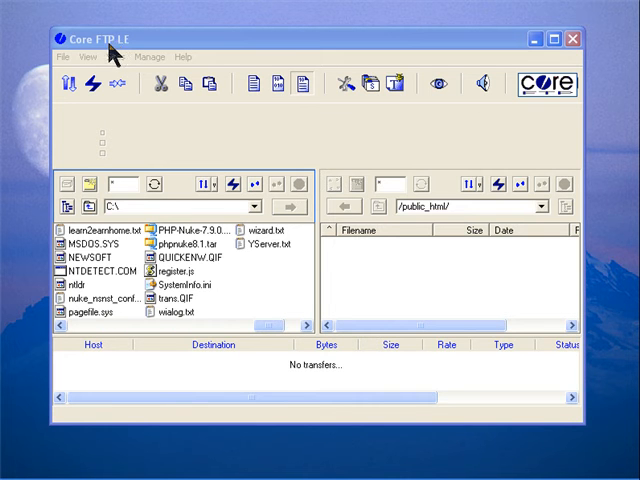
Connect to ftp.gbpcentralhosting.com using the saved gbpcentralhosting site in Site Manager.
click(63, 55)
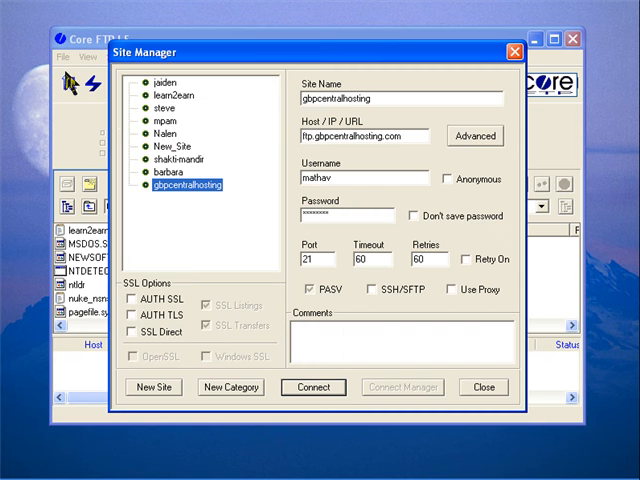
mouse_move(268, 90)
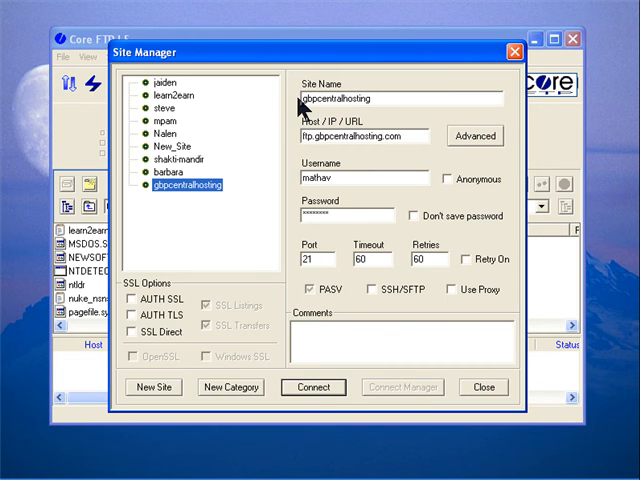
mouse_move(380, 115)
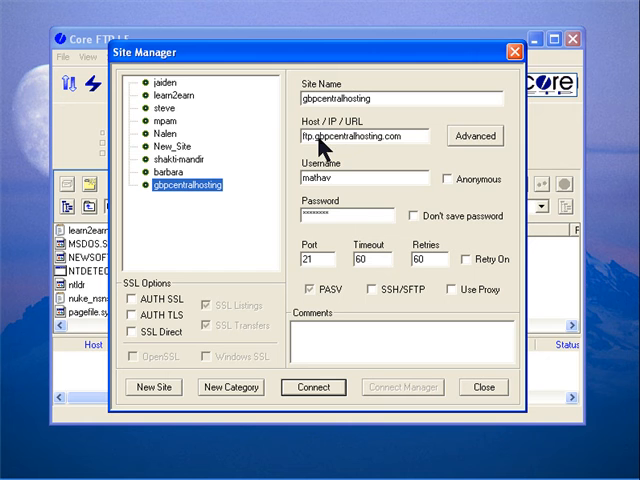
mouse_move(337, 183)
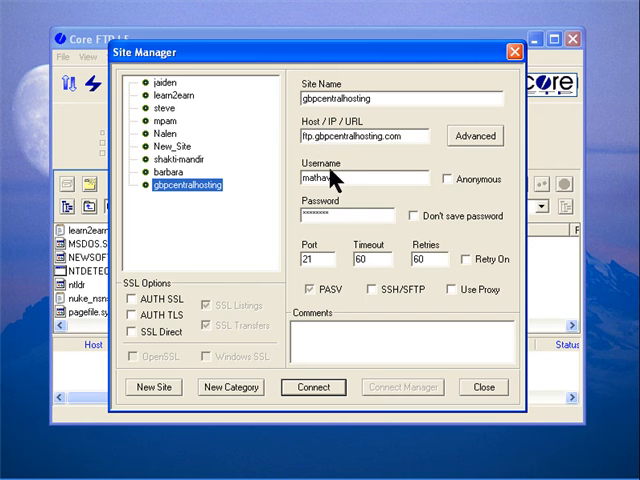
mouse_move(335, 222)
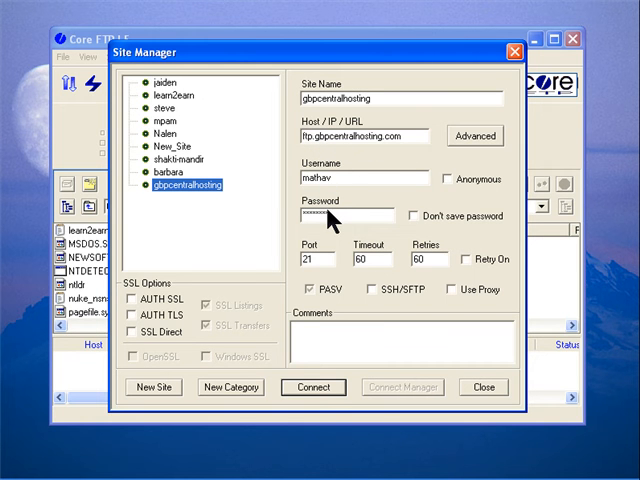
mouse_move(332, 228)
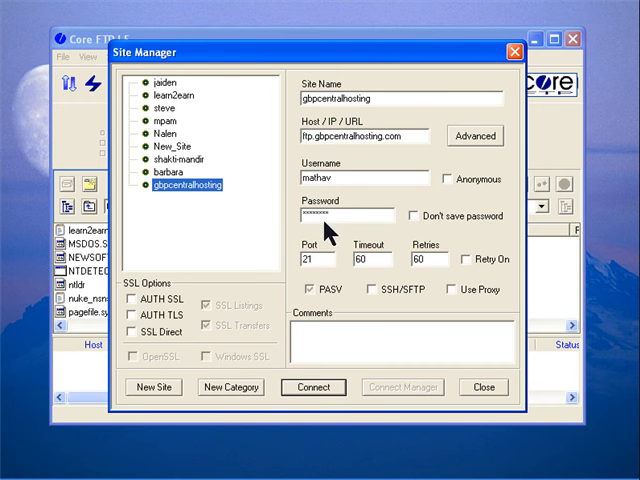
click(312, 387)
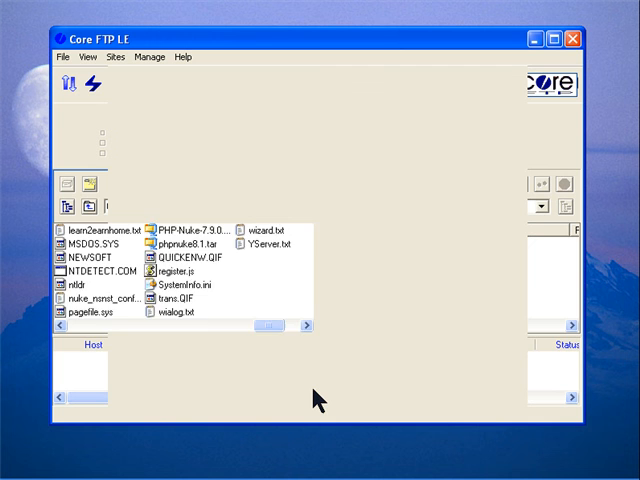
Open the server's public_html folder and scroll through its contents.
click(92, 85)
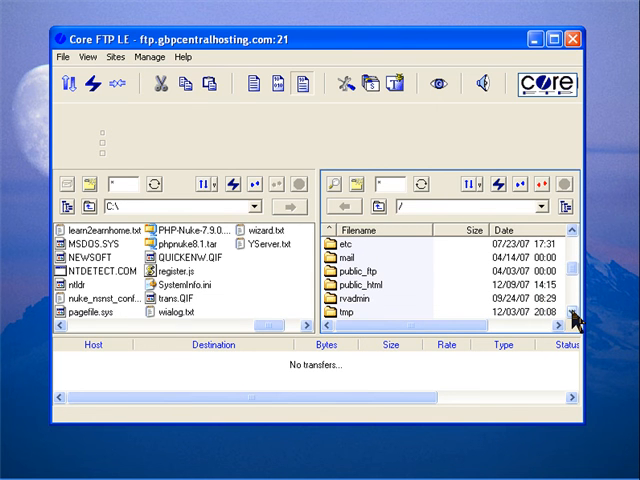
click(370, 285)
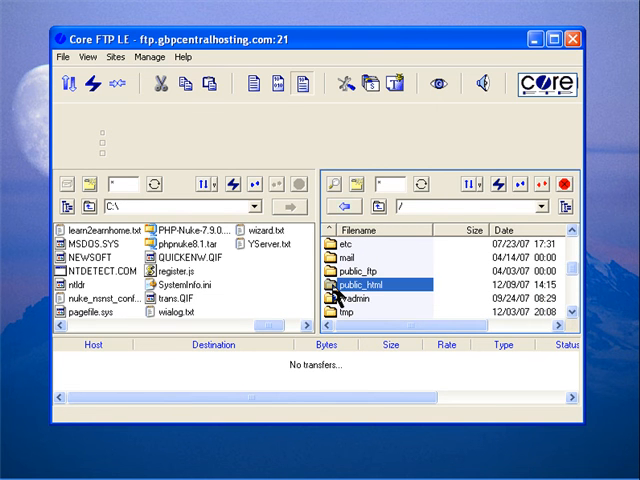
double_click(369, 289)
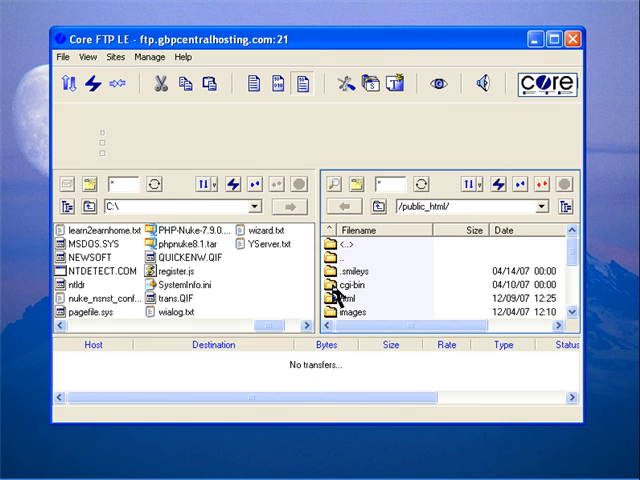
scroll(down, 3)
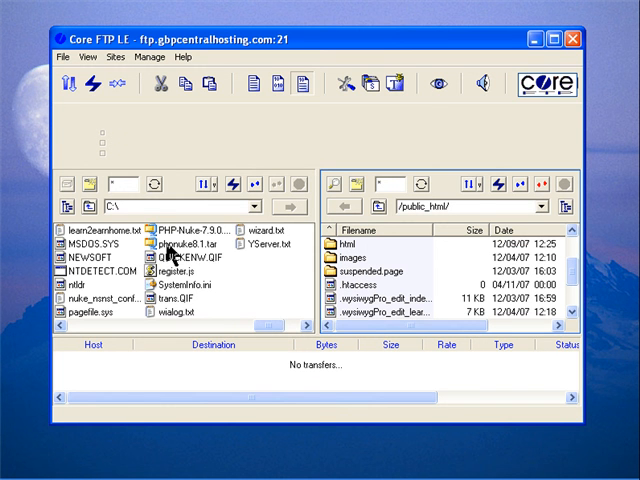
Upload phpnuke8.1.tar from C:\ to /public_html and confirm the 7,056 KB file appears.
click(185, 256)
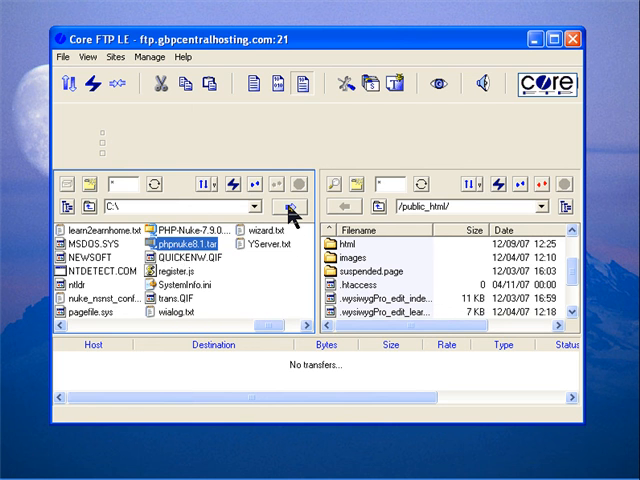
mouse_move(294, 208)
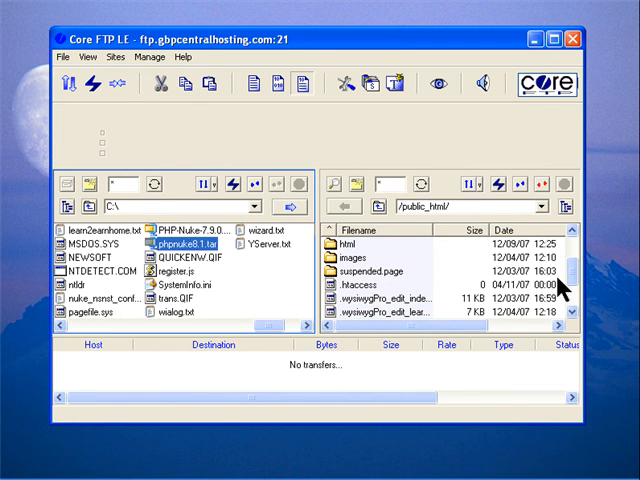
scroll(down, 3)
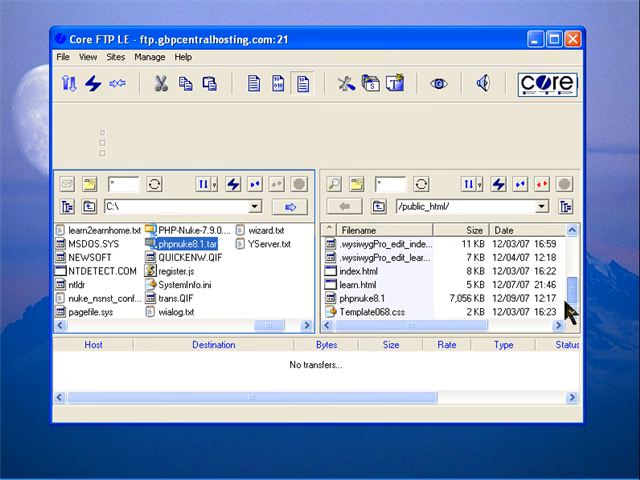